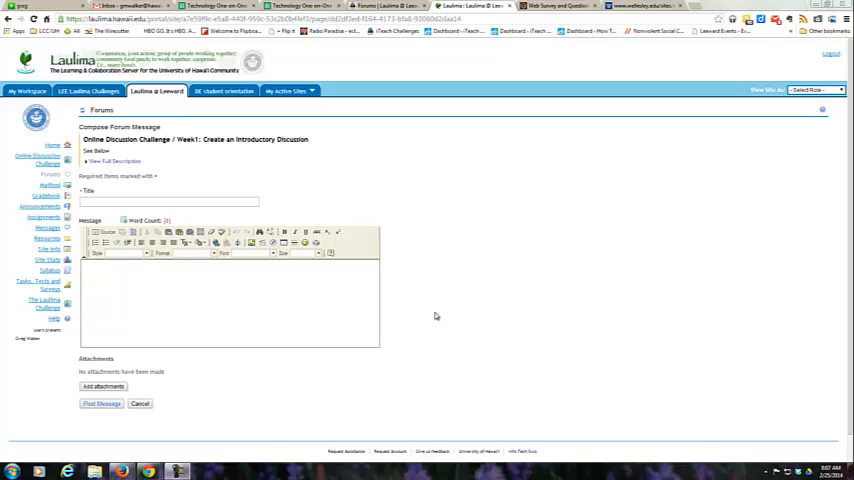
pyautogui.moveTo(440, 312)
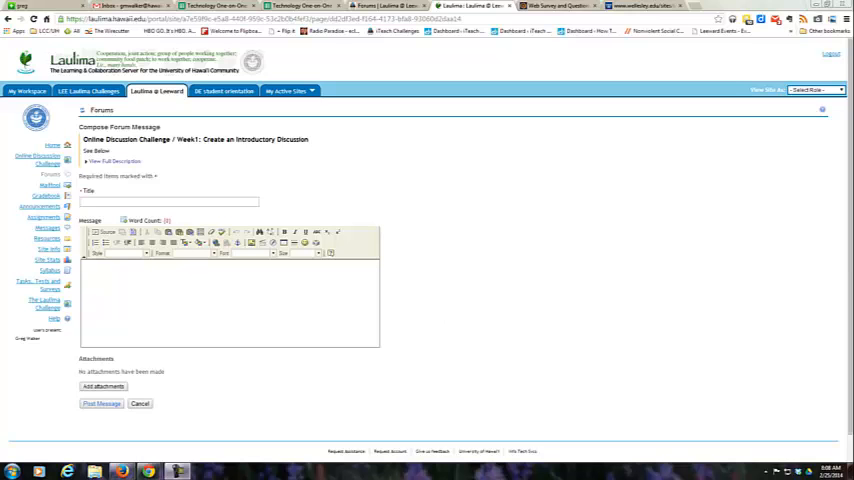
pyautogui.moveTo(592, 228)
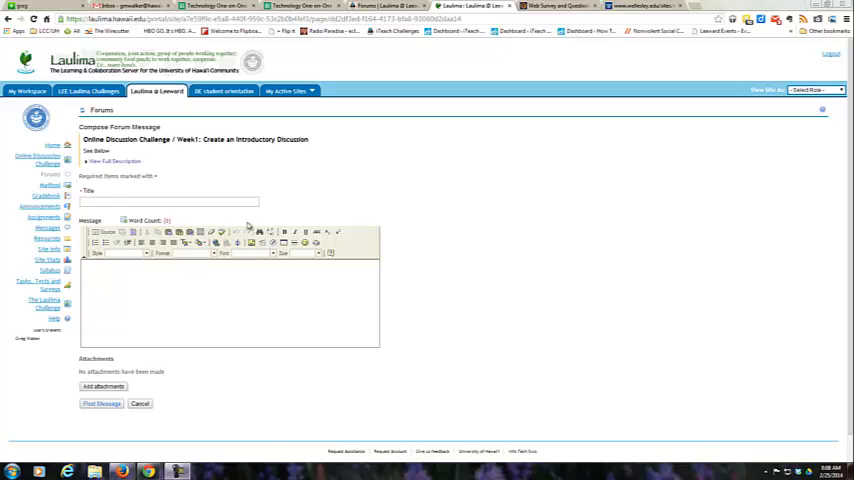
pyautogui.moveTo(252, 244)
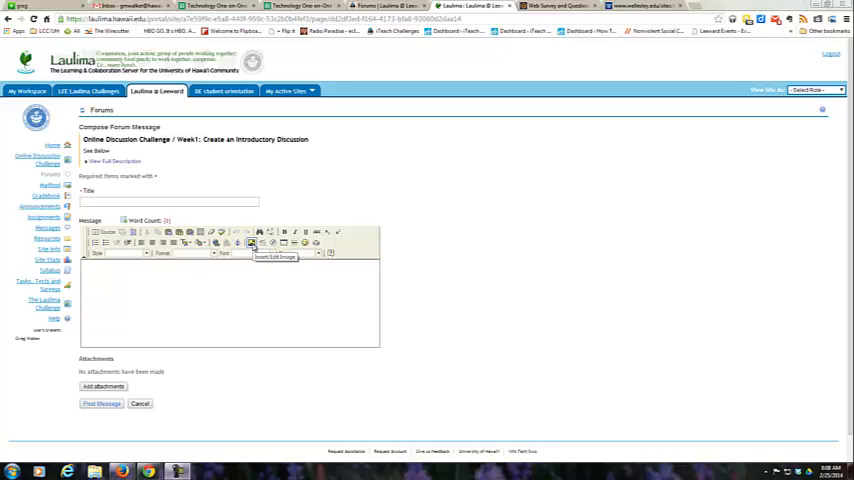
# Bring up Image Properties from the message editor to start inserting a picture.
pyautogui.click(252, 244)
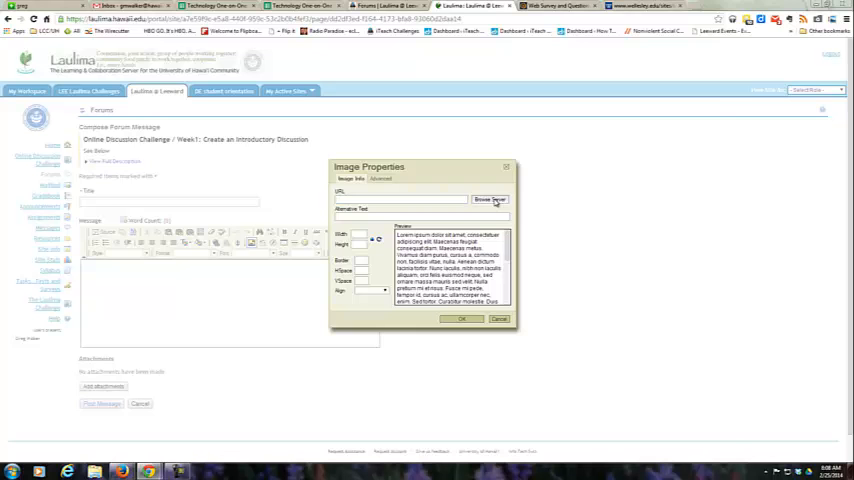
# Browse the site's server files with the Resources Browser to find an image.
pyautogui.click(490, 200)
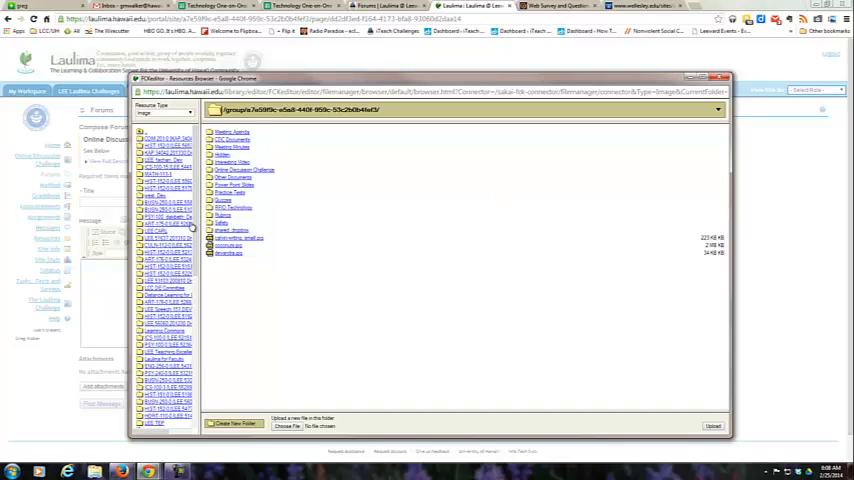
pyautogui.moveTo(240, 280)
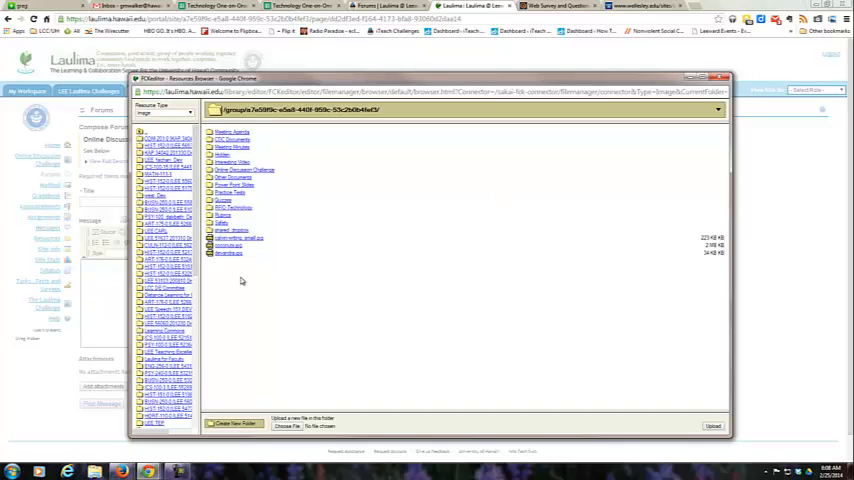
pyautogui.moveTo(268, 300)
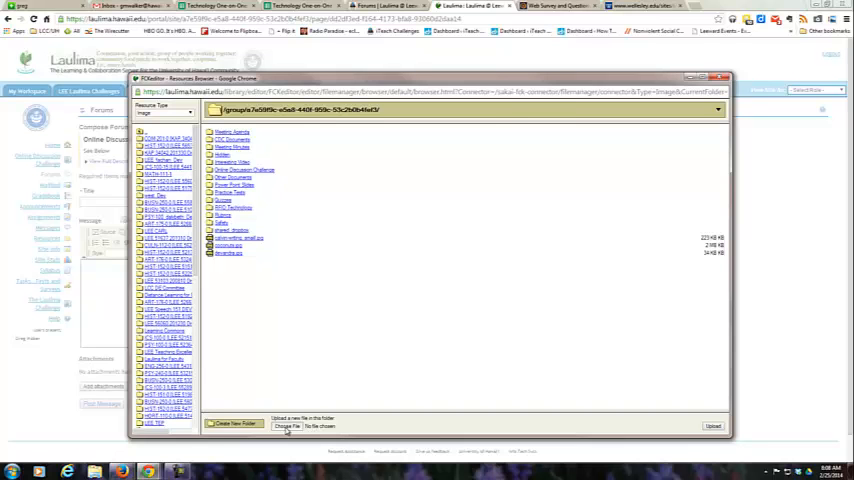
# Choose the portrait picture file from the Pictures library for upload.
pyautogui.click(288, 426)
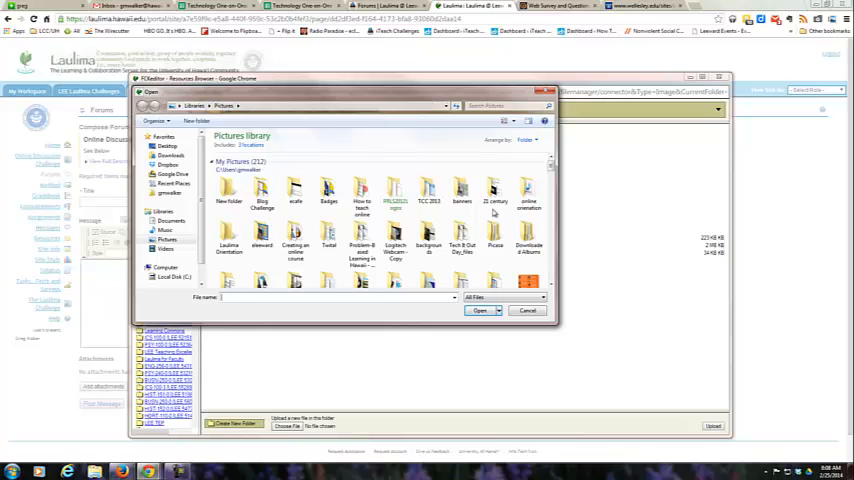
pyautogui.scroll(-3)
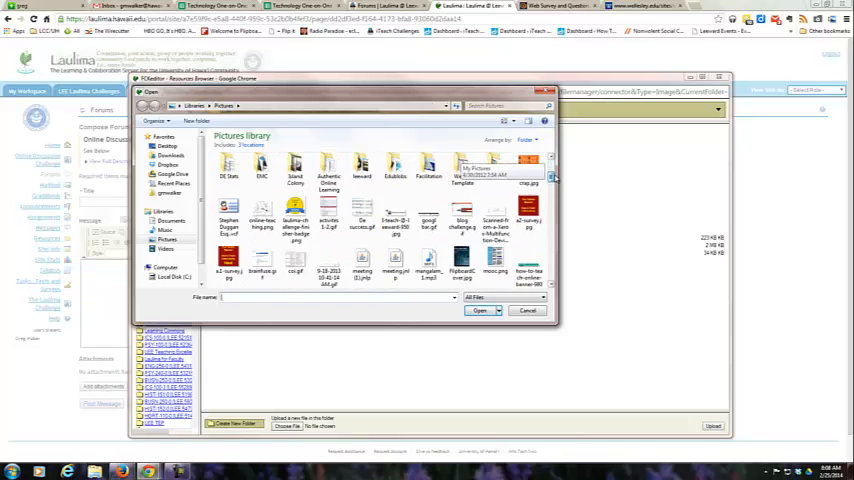
pyautogui.scroll(-3)
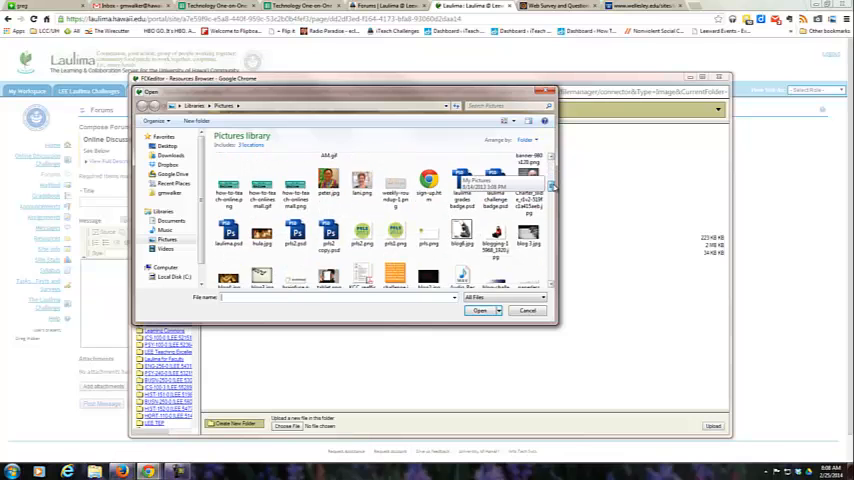
pyautogui.click(528, 230)
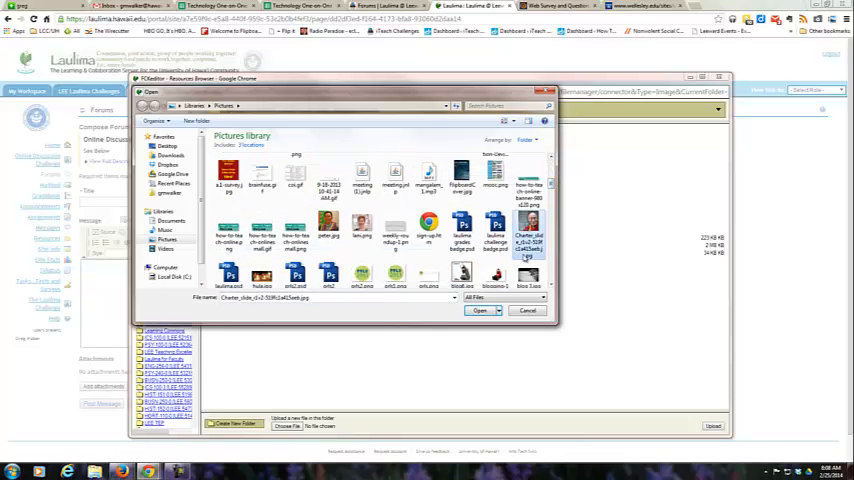
# Confirm the portrait file and upload it to the site's resources.
pyautogui.click(478, 310)
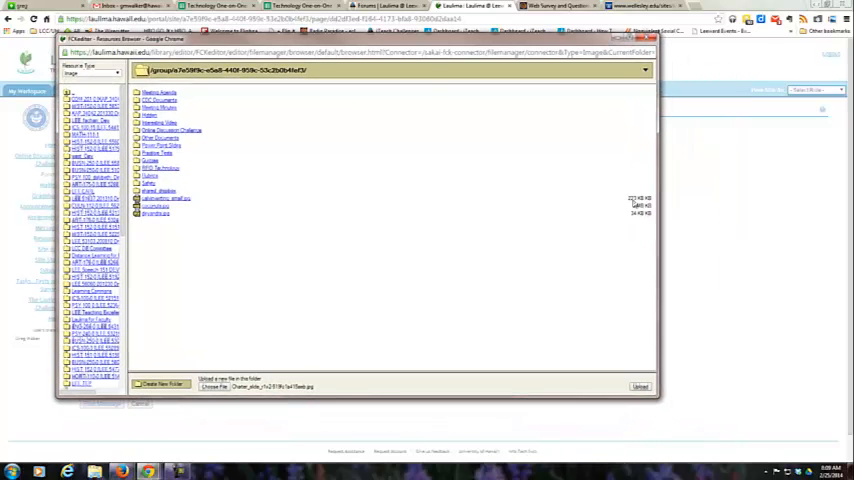
pyautogui.click(640, 388)
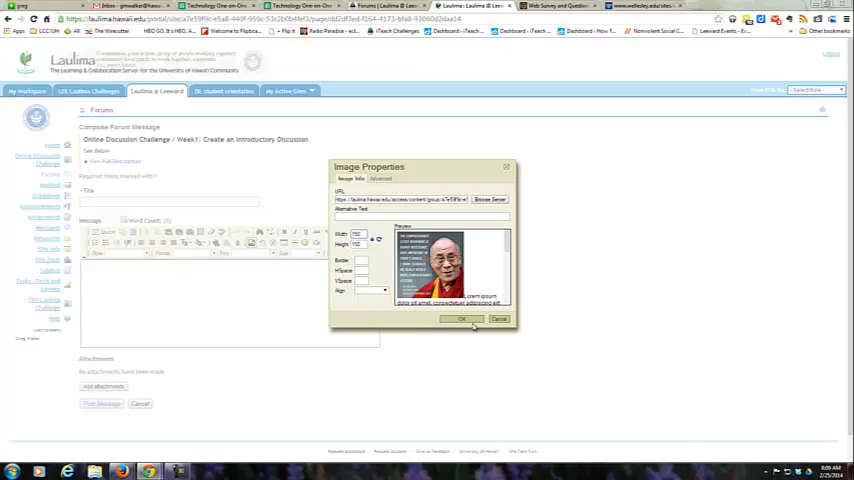
# Confirm Image Properties to place the sized portrait picture into the message body.
pyautogui.click(462, 320)
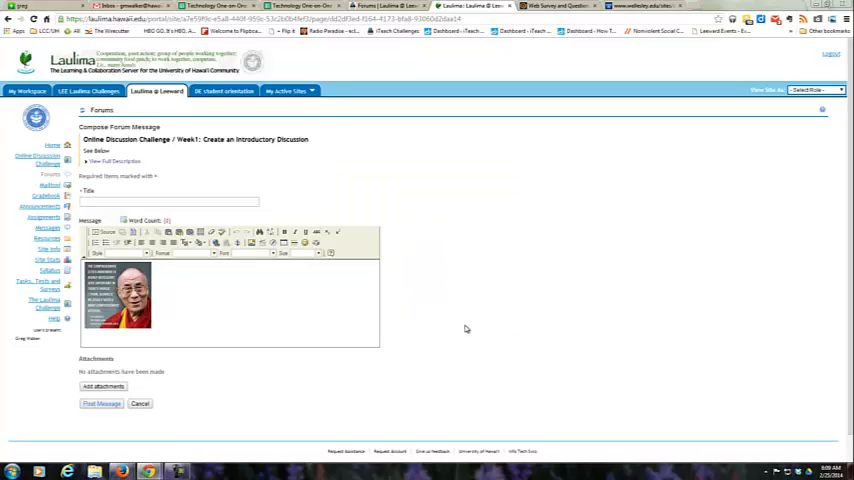
pyautogui.moveTo(464, 334)
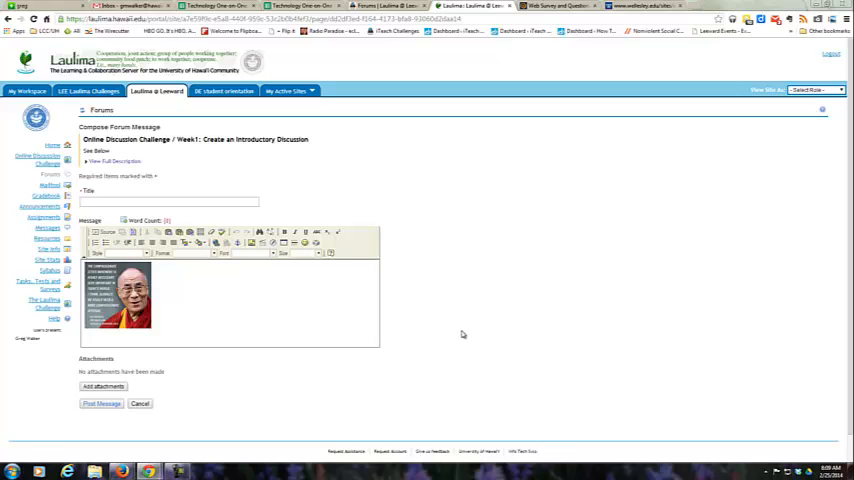